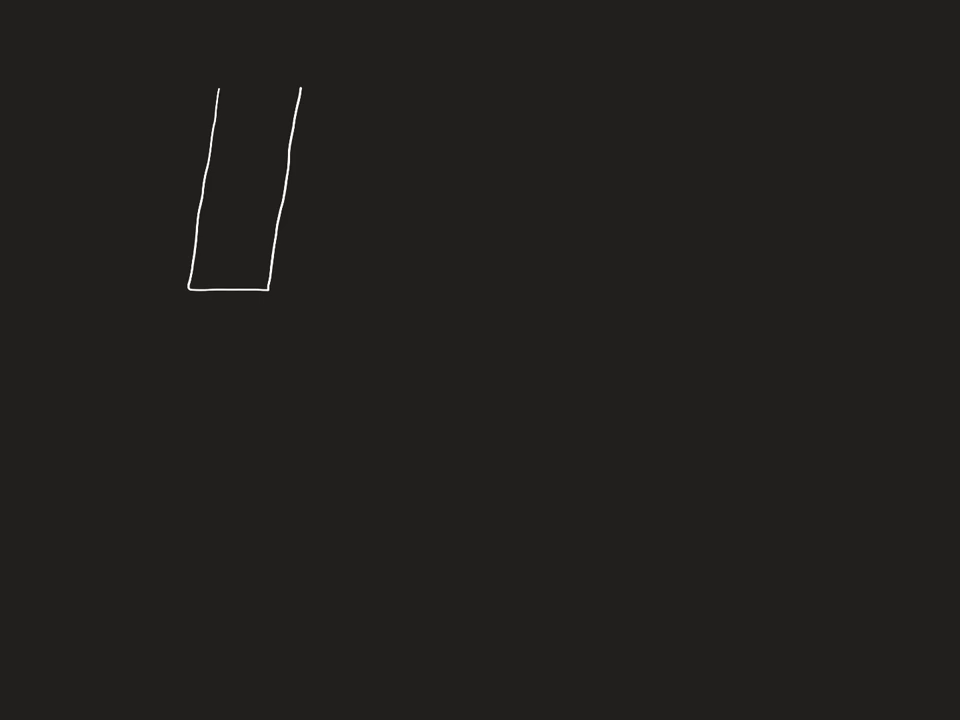
- Sketch the strip's support bar, start line, blue solvent, beaker, rising arrows and coloured ink bands
drag(160, 88, 393, 78)
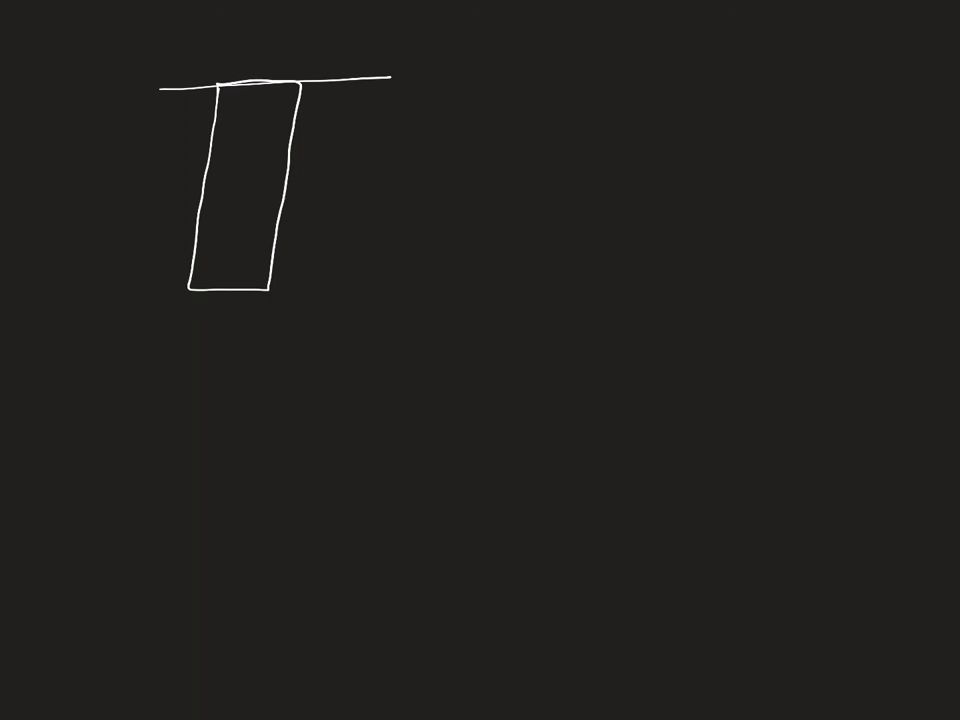
drag(195, 250, 270, 248)
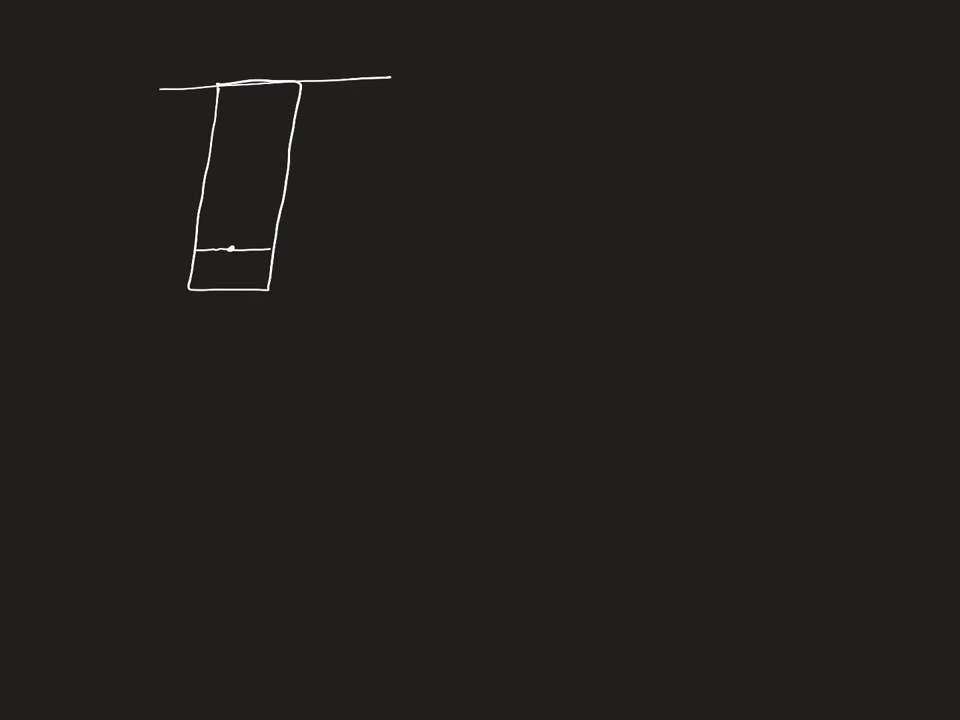
drag(168, 270, 320, 270)
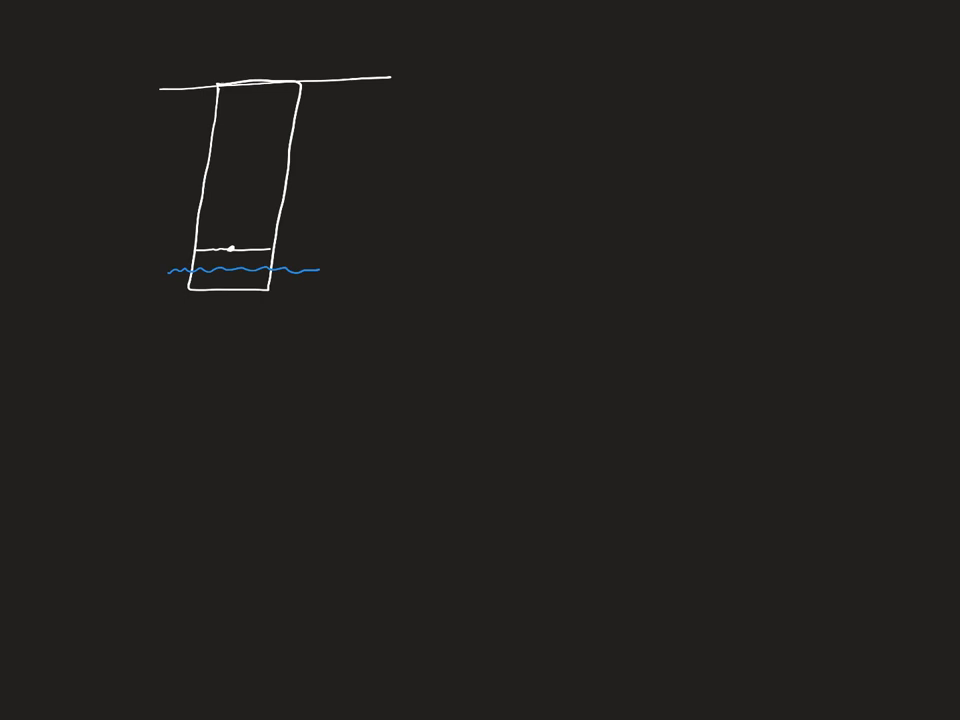
drag(145, 150, 320, 320)
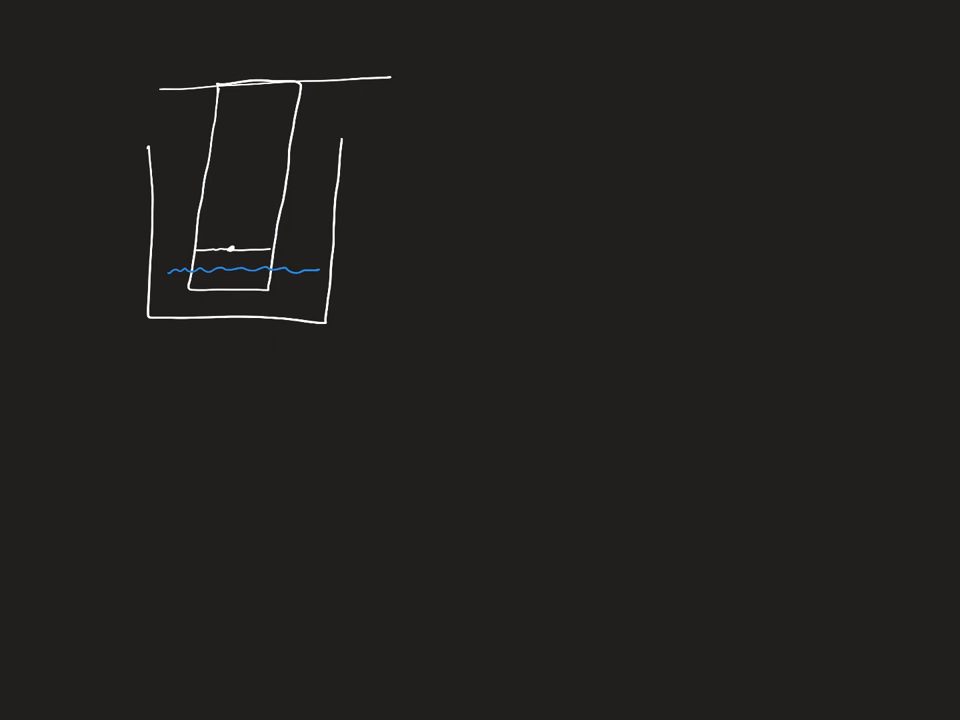
drag(235, 268, 255, 255)
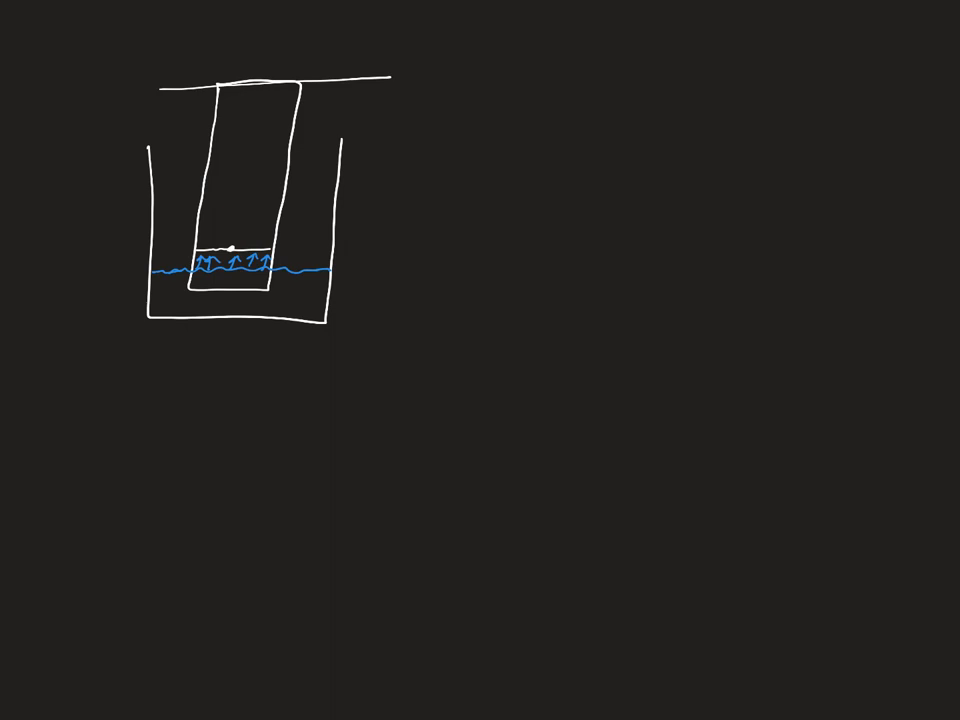
drag(195, 245, 228, 237)
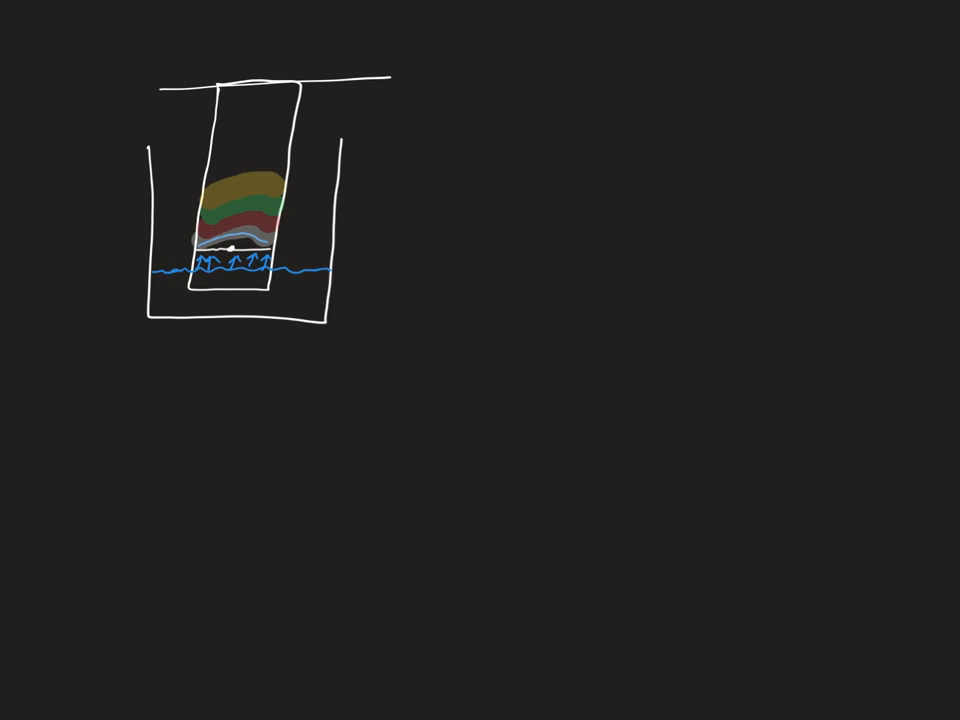
- Shrink the chromatography sketch and move it to the top left
drag(360, 108, 440, 145)
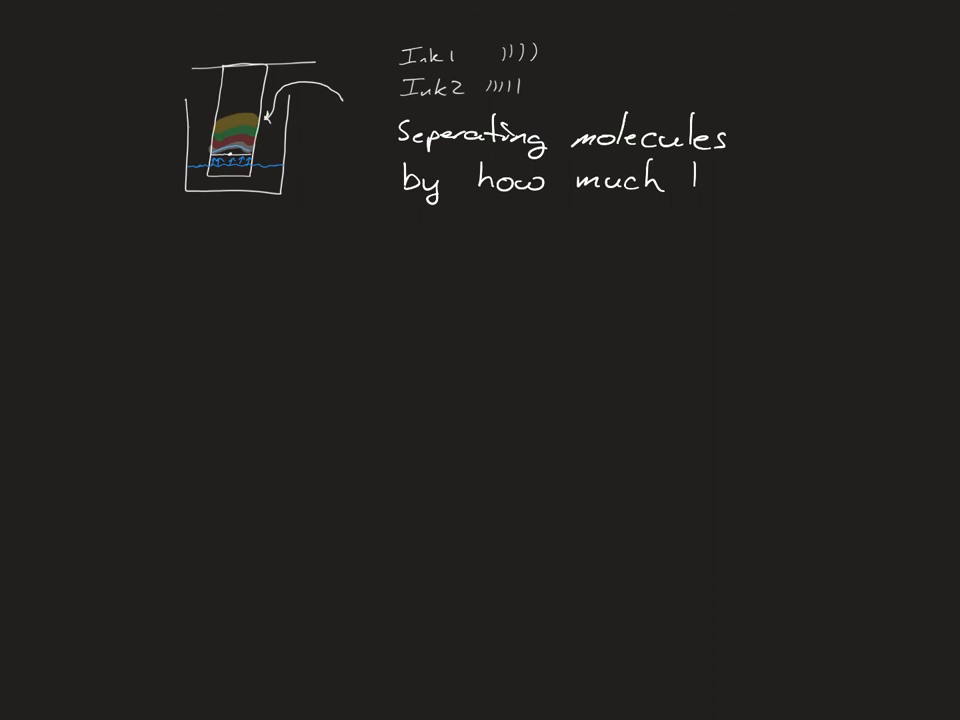
- Finish the note with 'they stick to the paper.' and underline it
text(they stick to)
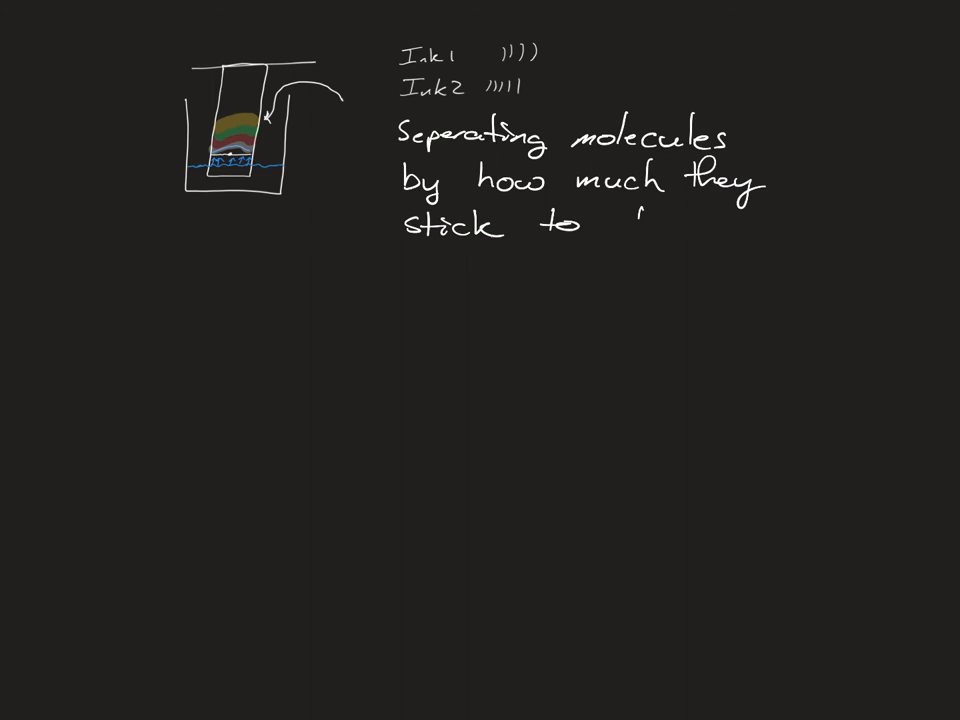
text(the paper.)
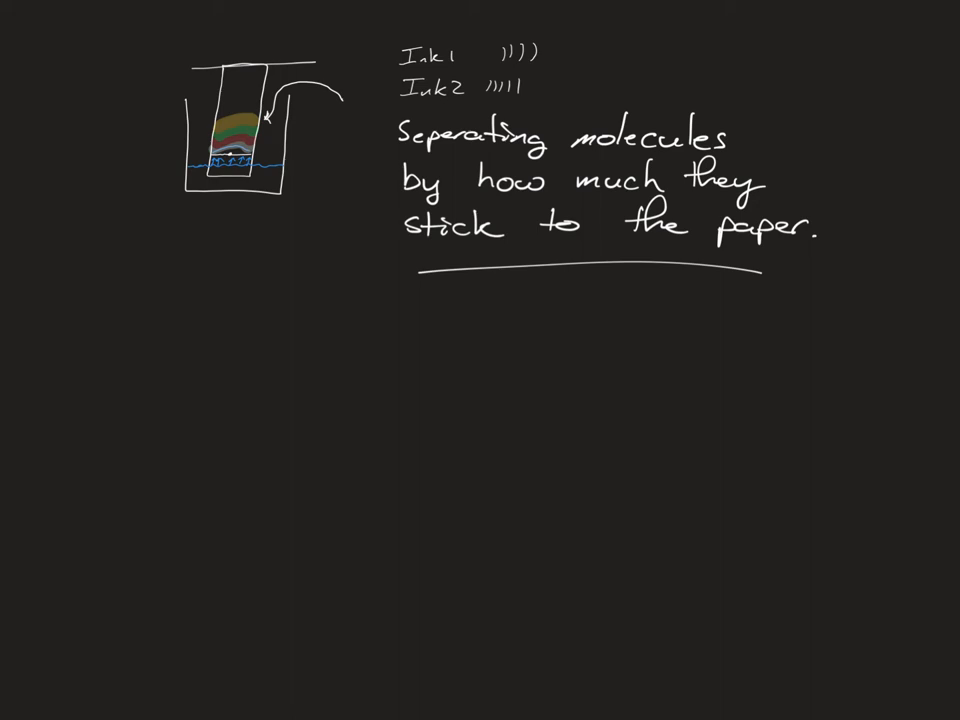
drag(198, 371, 810, 367)
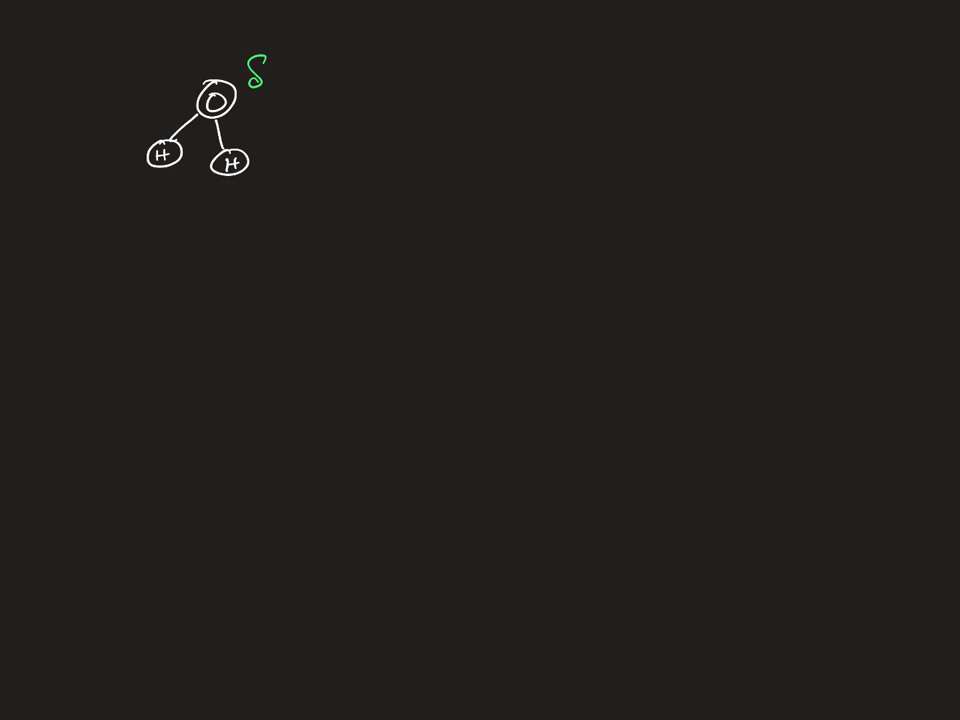
- Mark the partial charges beside the water molecule's oxygen
drag(270, 62, 300, 62)
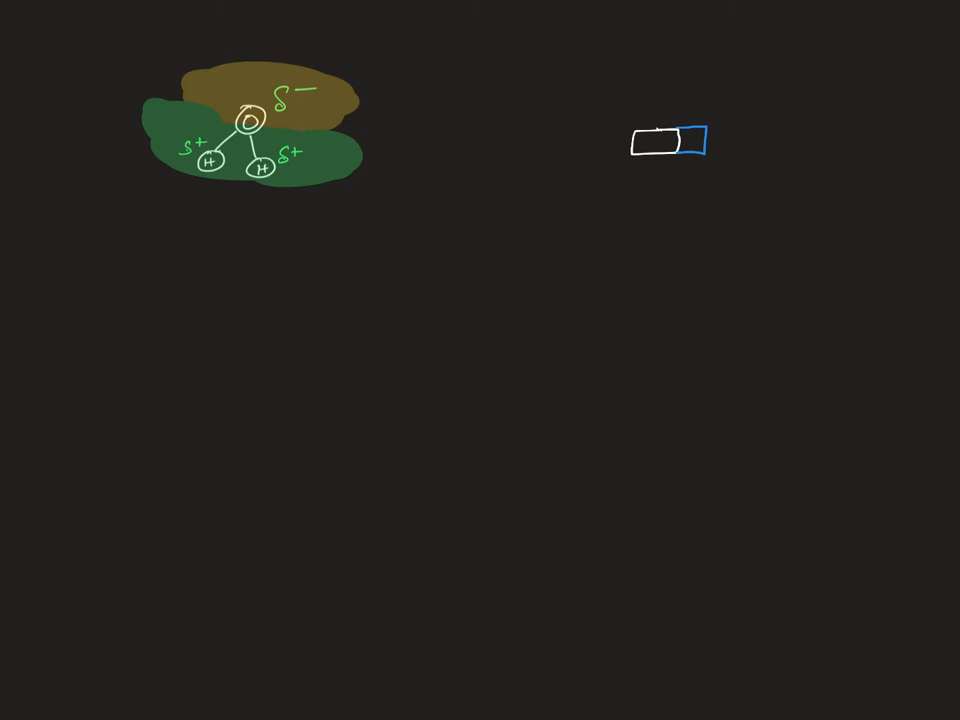
- Draw a yellow rectangle extending the bar as its third section
drag(708, 140, 765, 150)
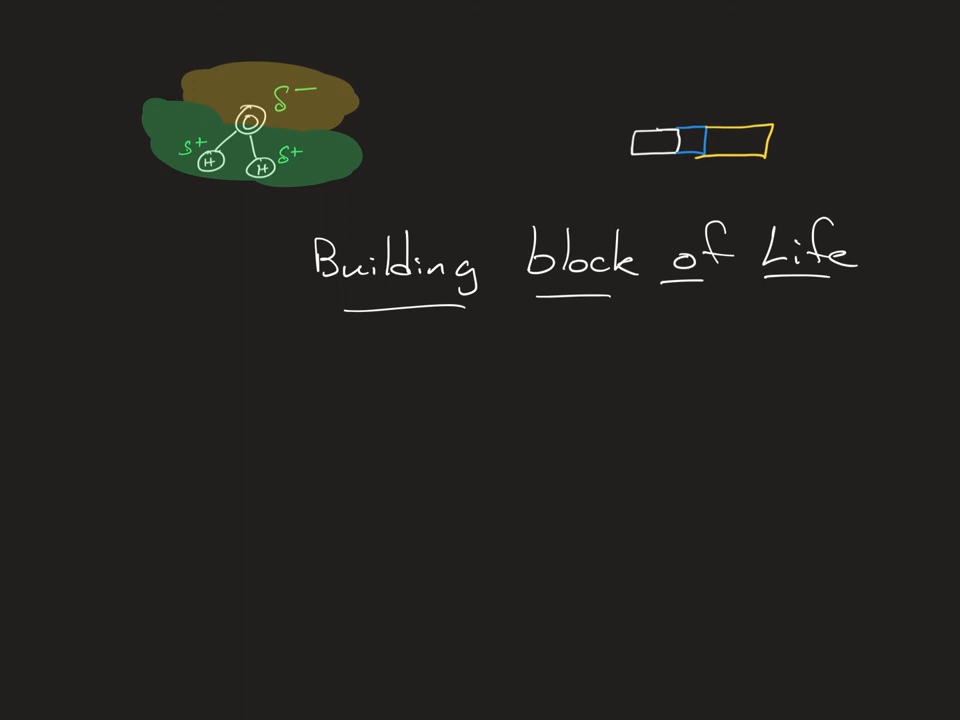
- Handwrite 'Functional Groups for you to know' beneath the Building block of Life heading
text(Fur)
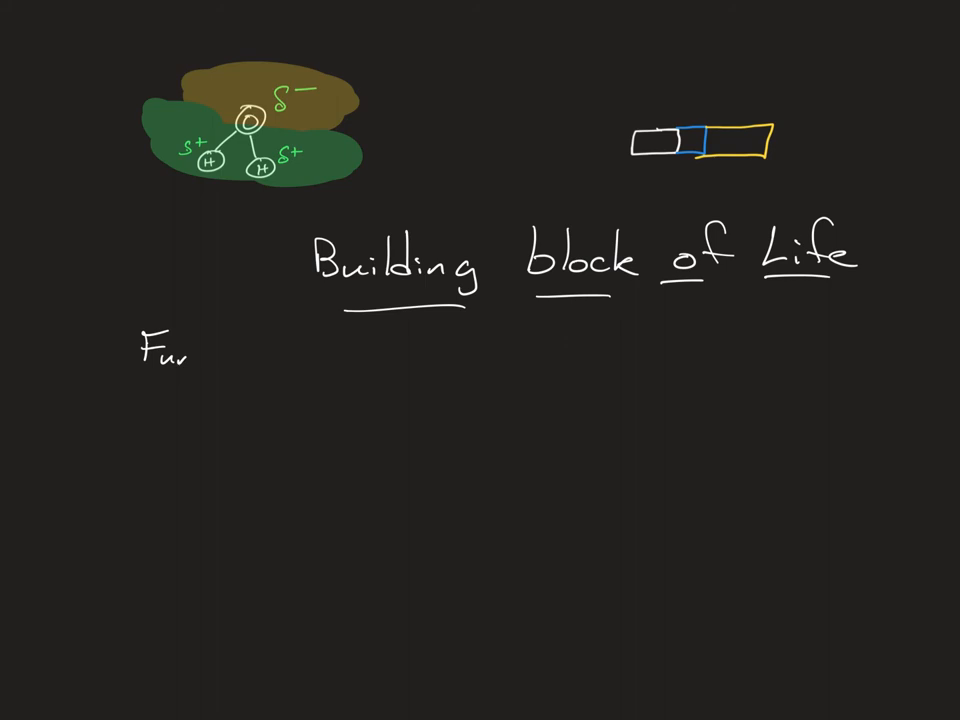
text(Functional Grou)
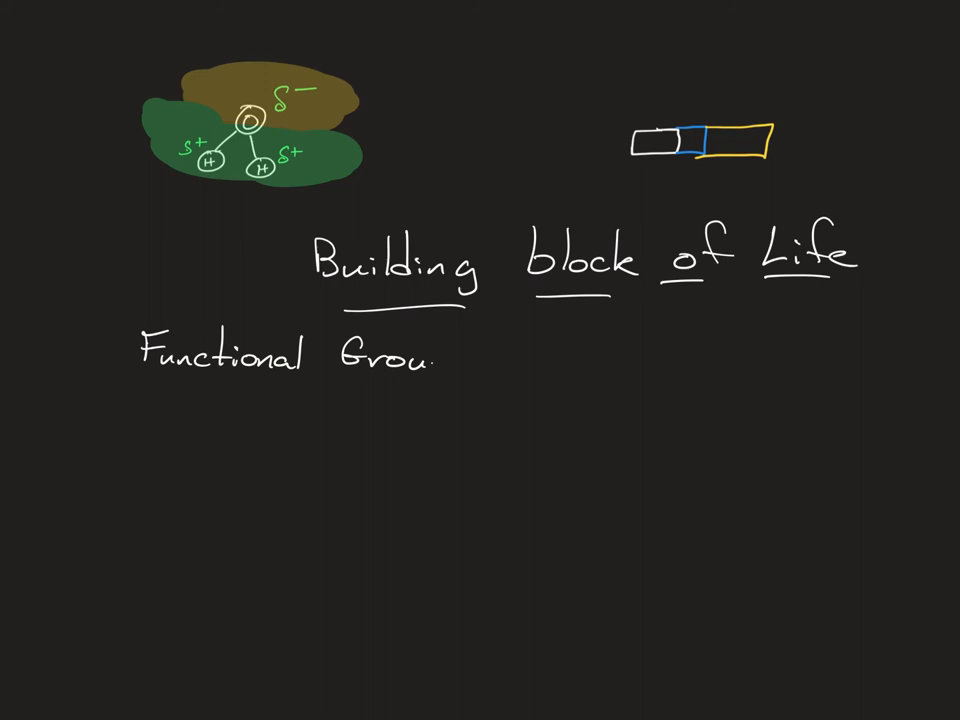
text(ps for you to know)
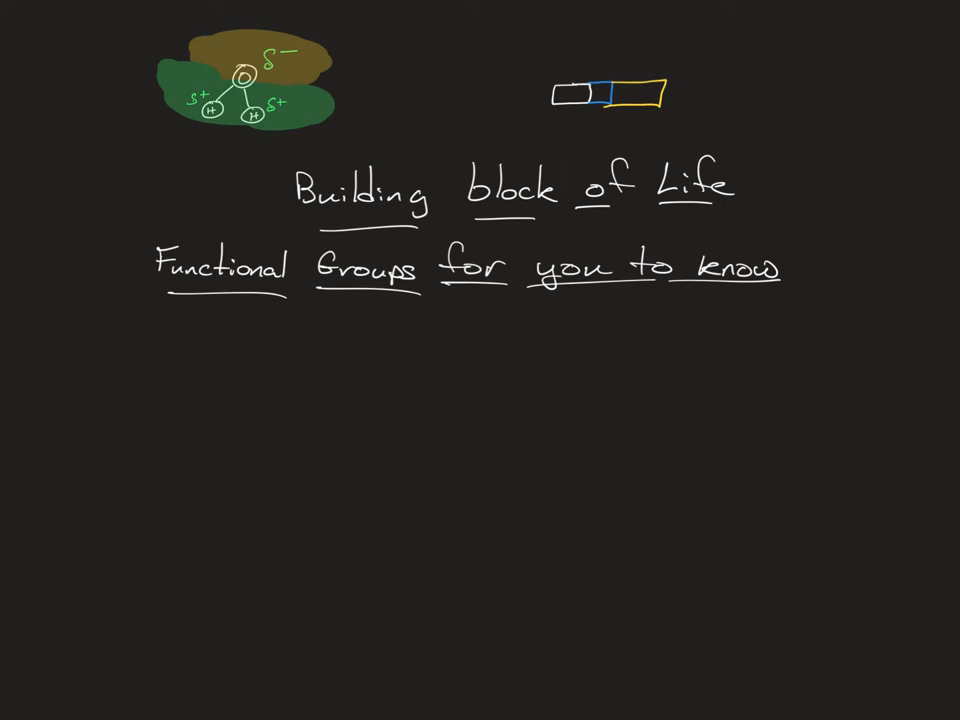
- Write 'Recite', 'Review', 'Reflect' stacked at left, then begin 'Hydro' below
text(Recite)
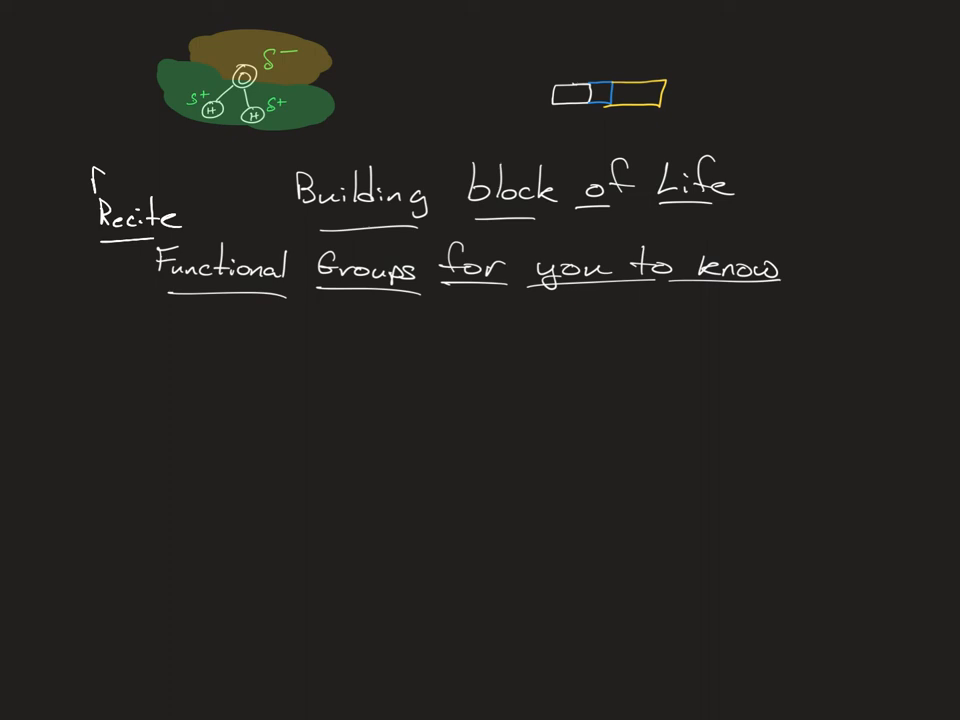
text(Review)
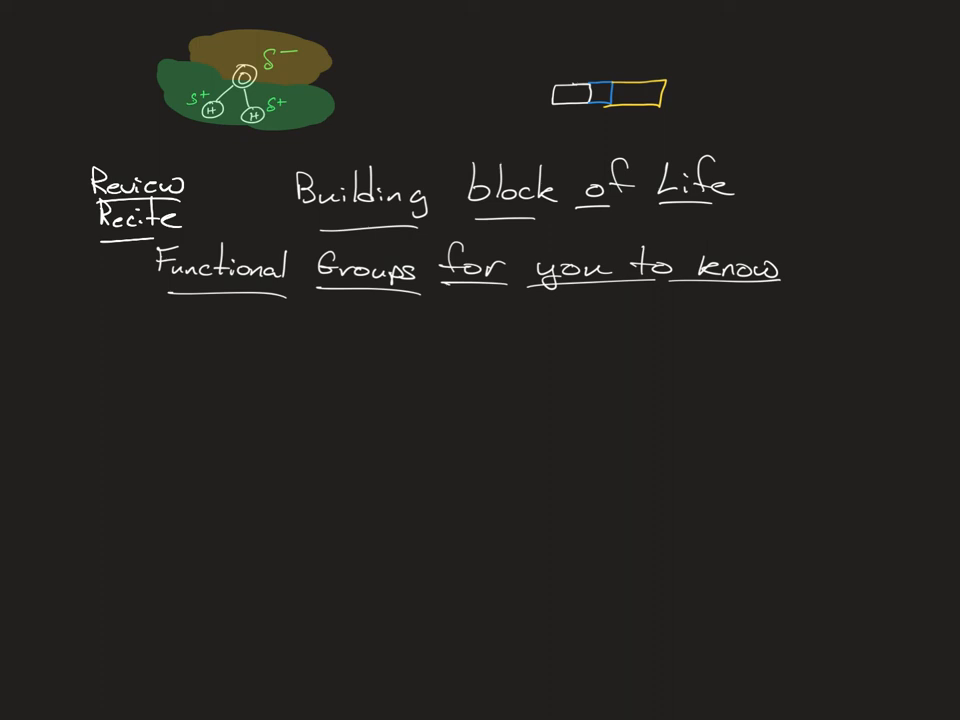
text(Reflect)
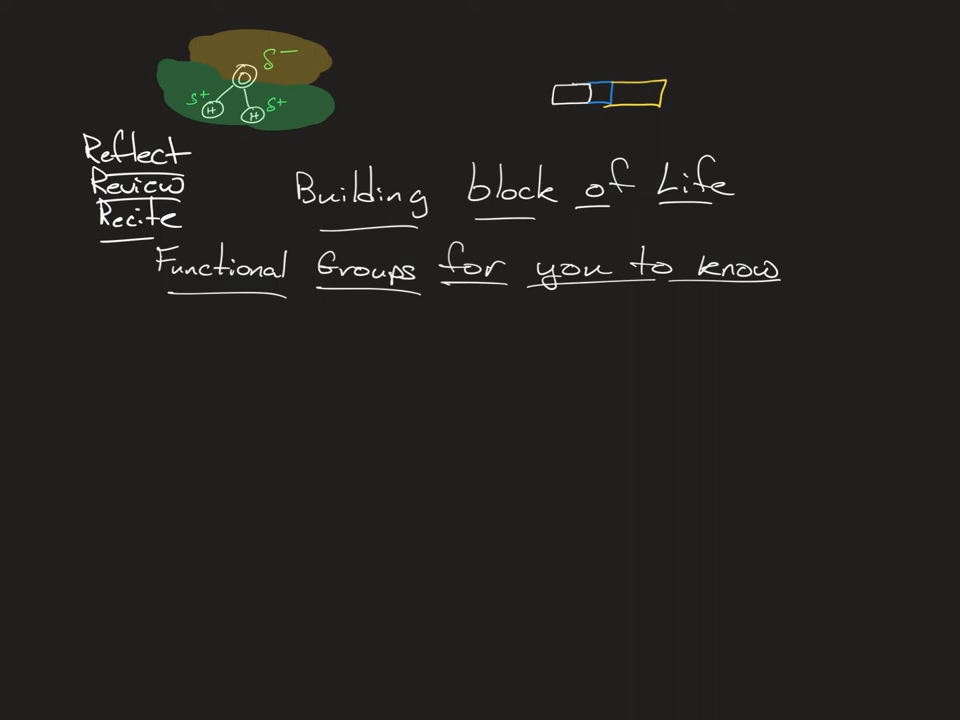
text(Hydro)
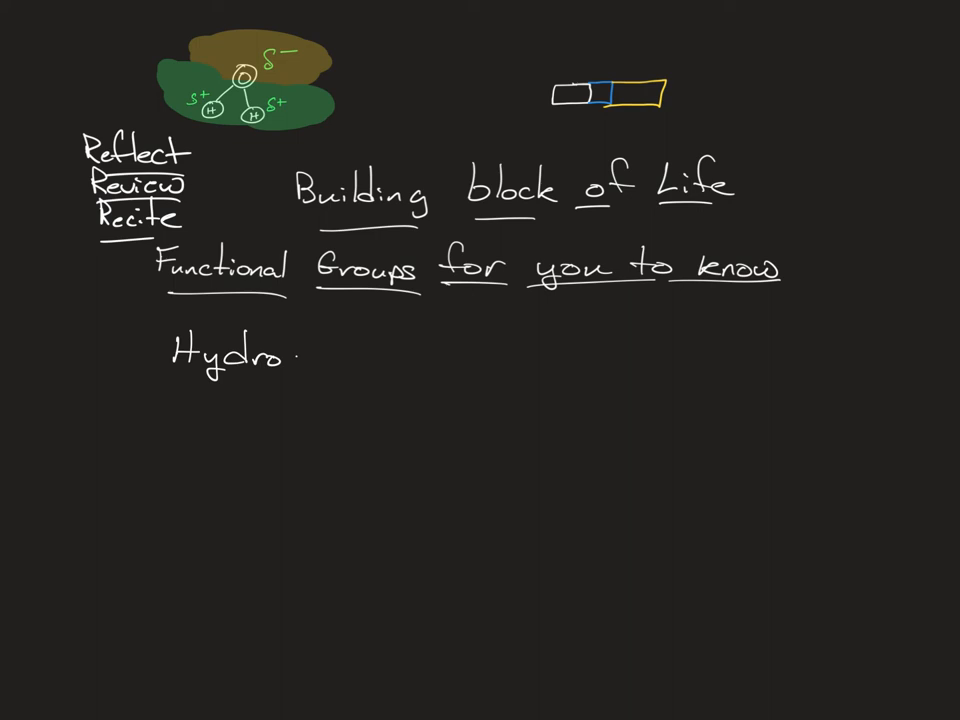
- Complete 'Hydroxide' with '-OH' beside it, then write 'Carbonyl' beneath
text(xide)
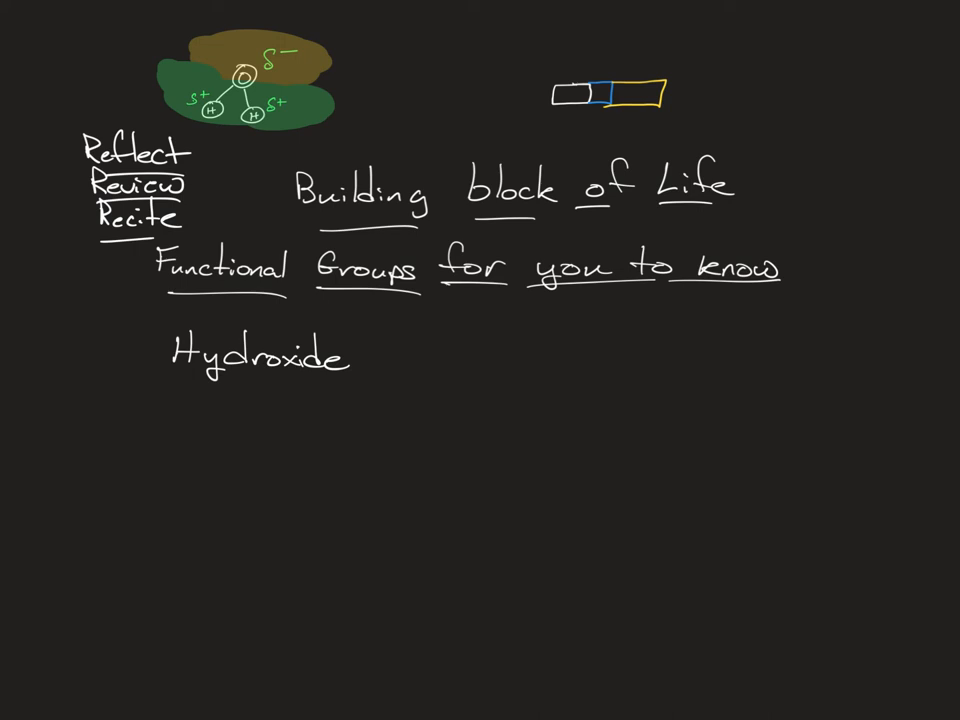
text(-OH)
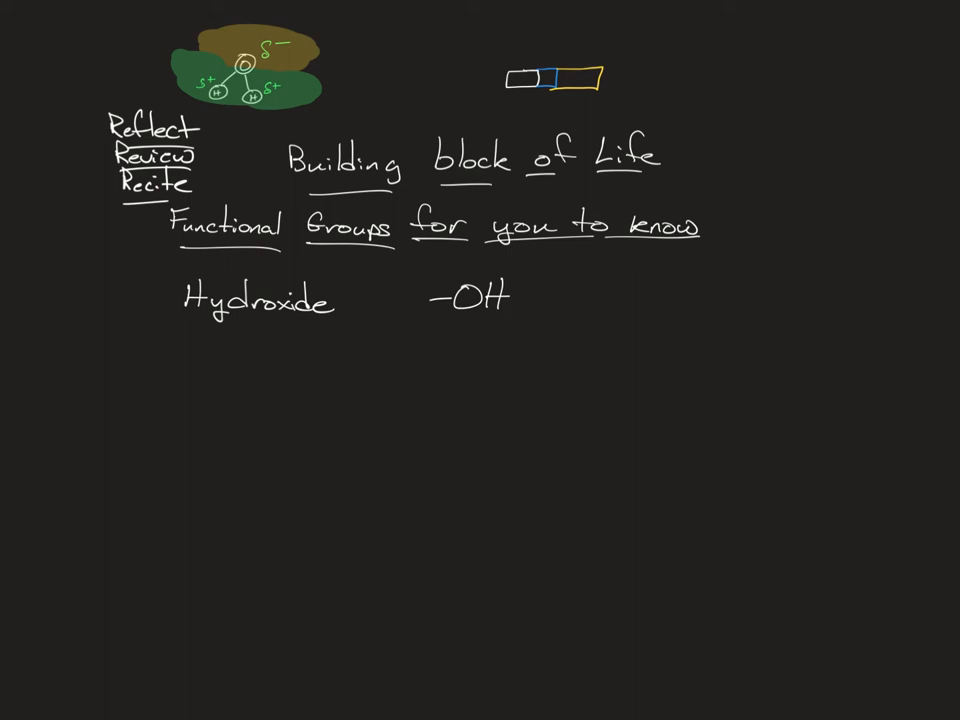
text(Carbonyl -C)
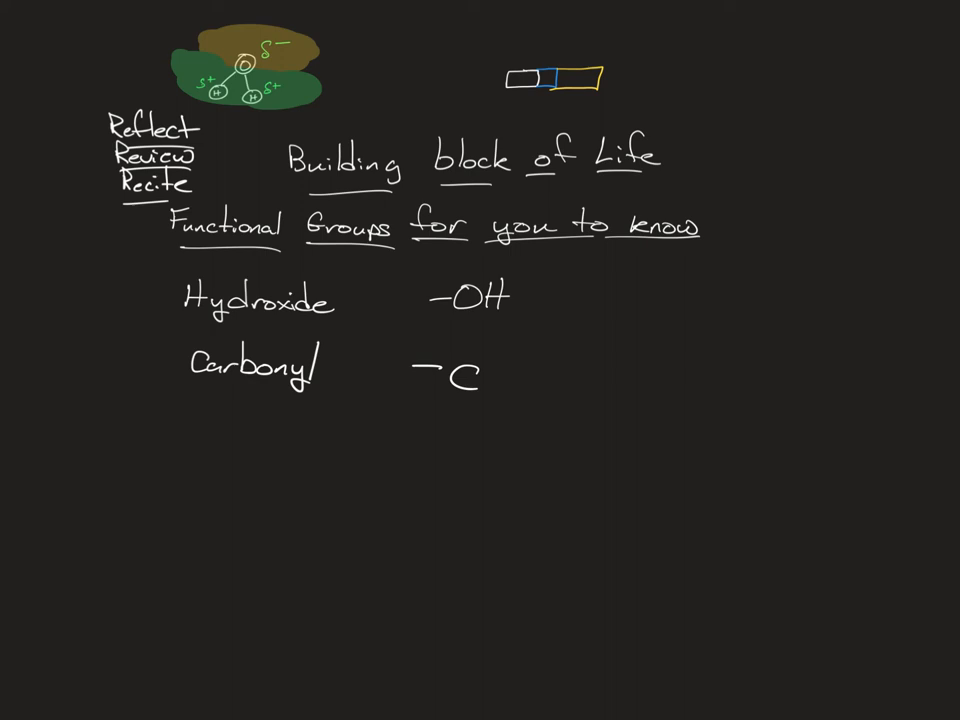
- Draw the carbonyl's bonds and oxygen, then begin writing 'Carbo' below
drag(470, 390, 470, 425)
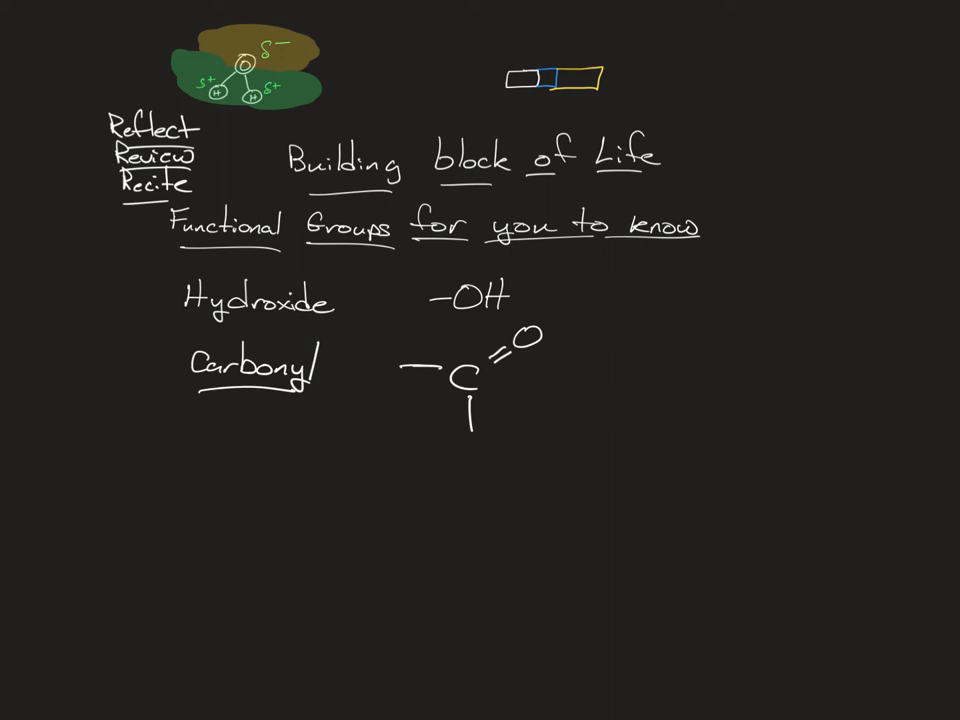
text(Carboxyl)
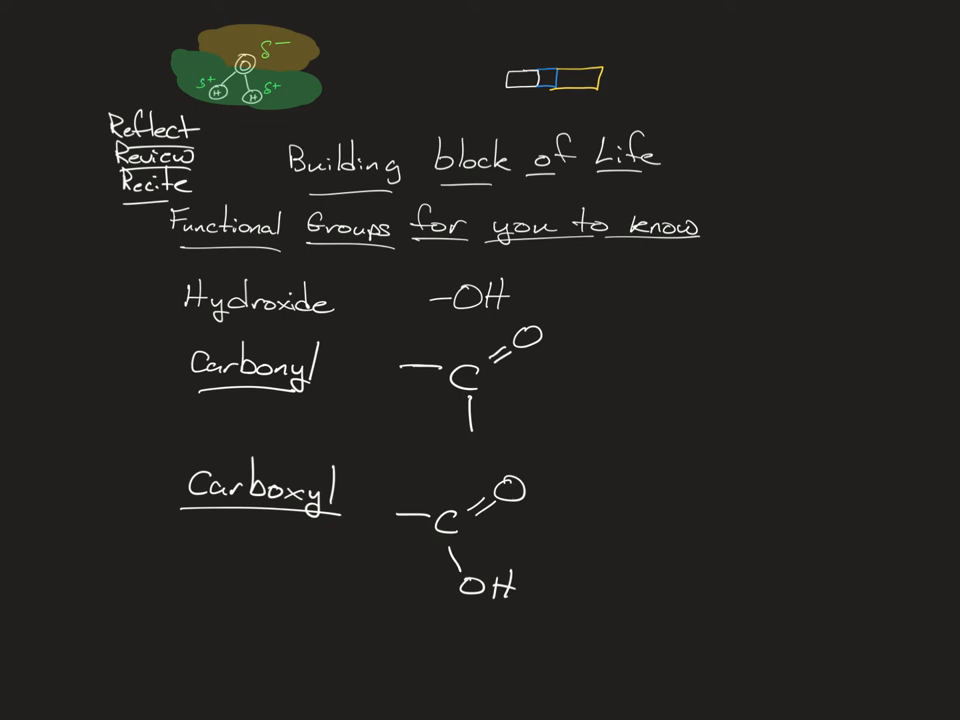
- Scroll down the notes page below the Carbonyl and Carboxyl entries
scroll(down, 3)
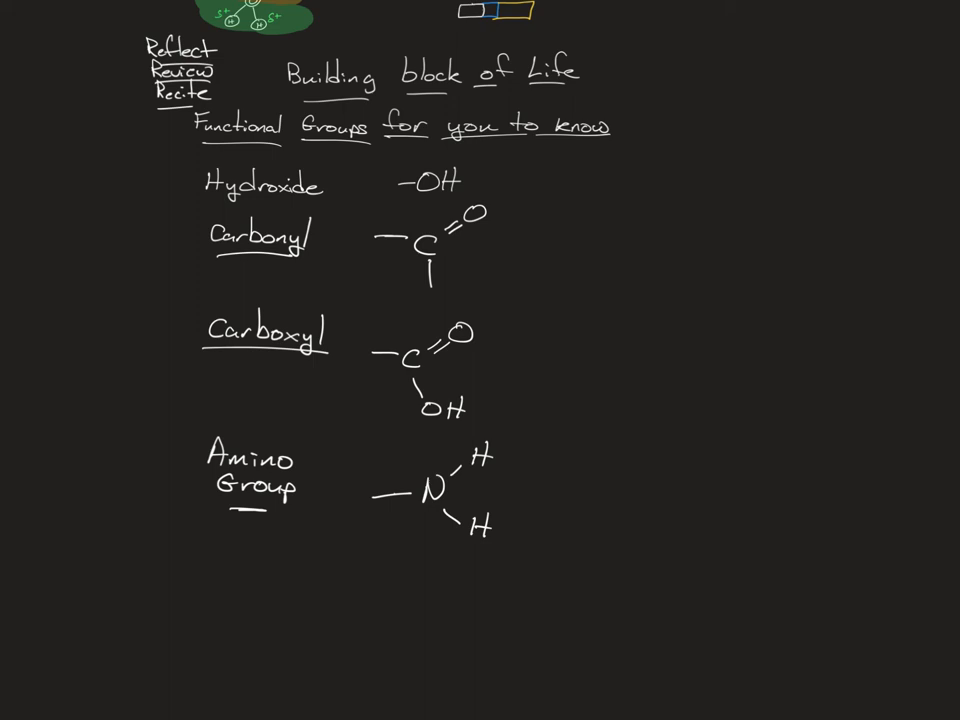
- Handwrite the underlined 'Sulhydryl group' heading below Amino Group with its —S-H structure
text(Sulhy)
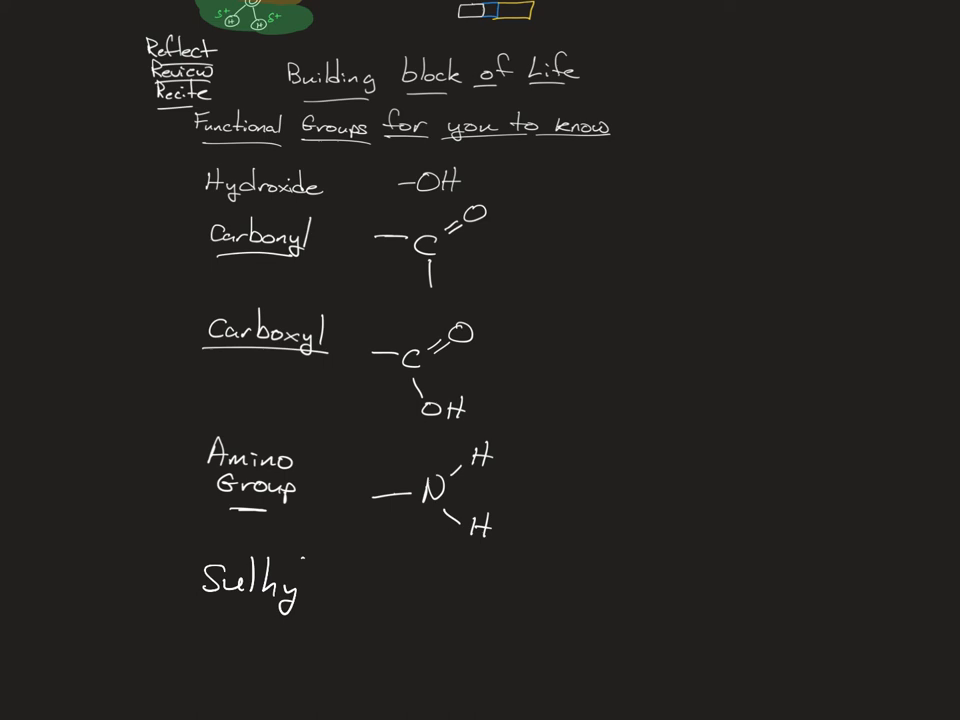
text(dryl)
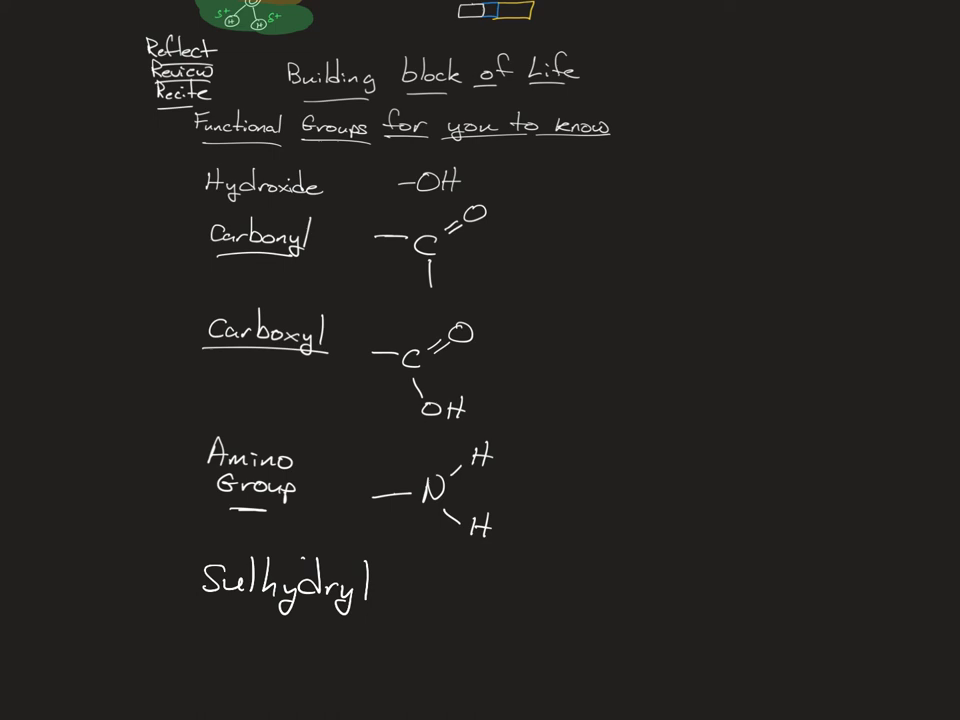
text(group)
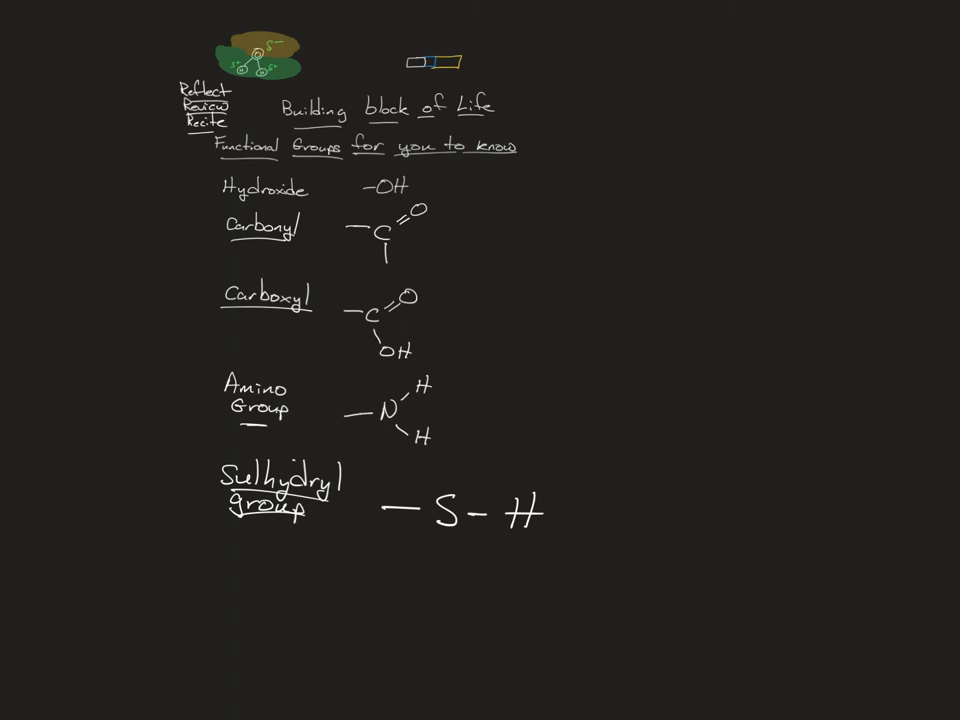
- Write 'Phosphate' with its PO4 structure and O− charges, then begin 'Methyl Group' below
text(Phosphate)
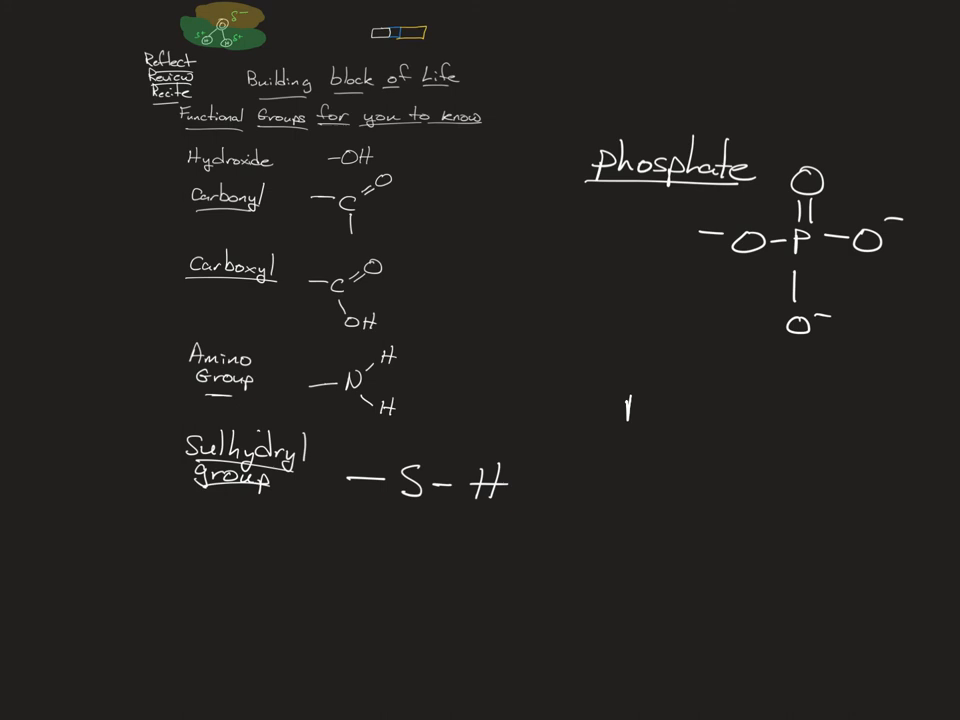
text(Methyl Grou)
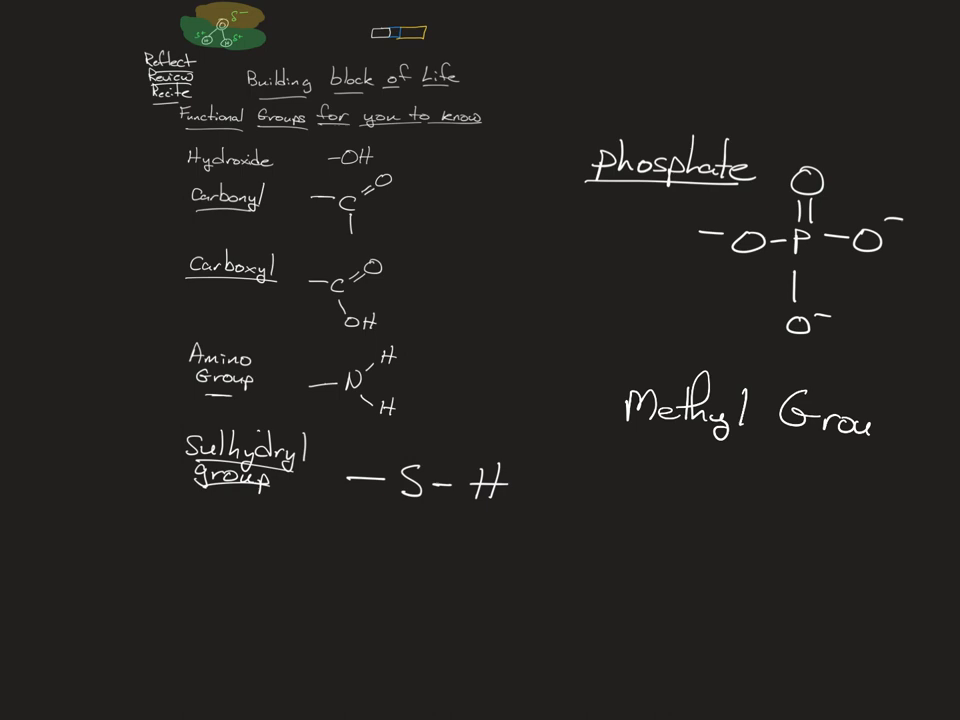